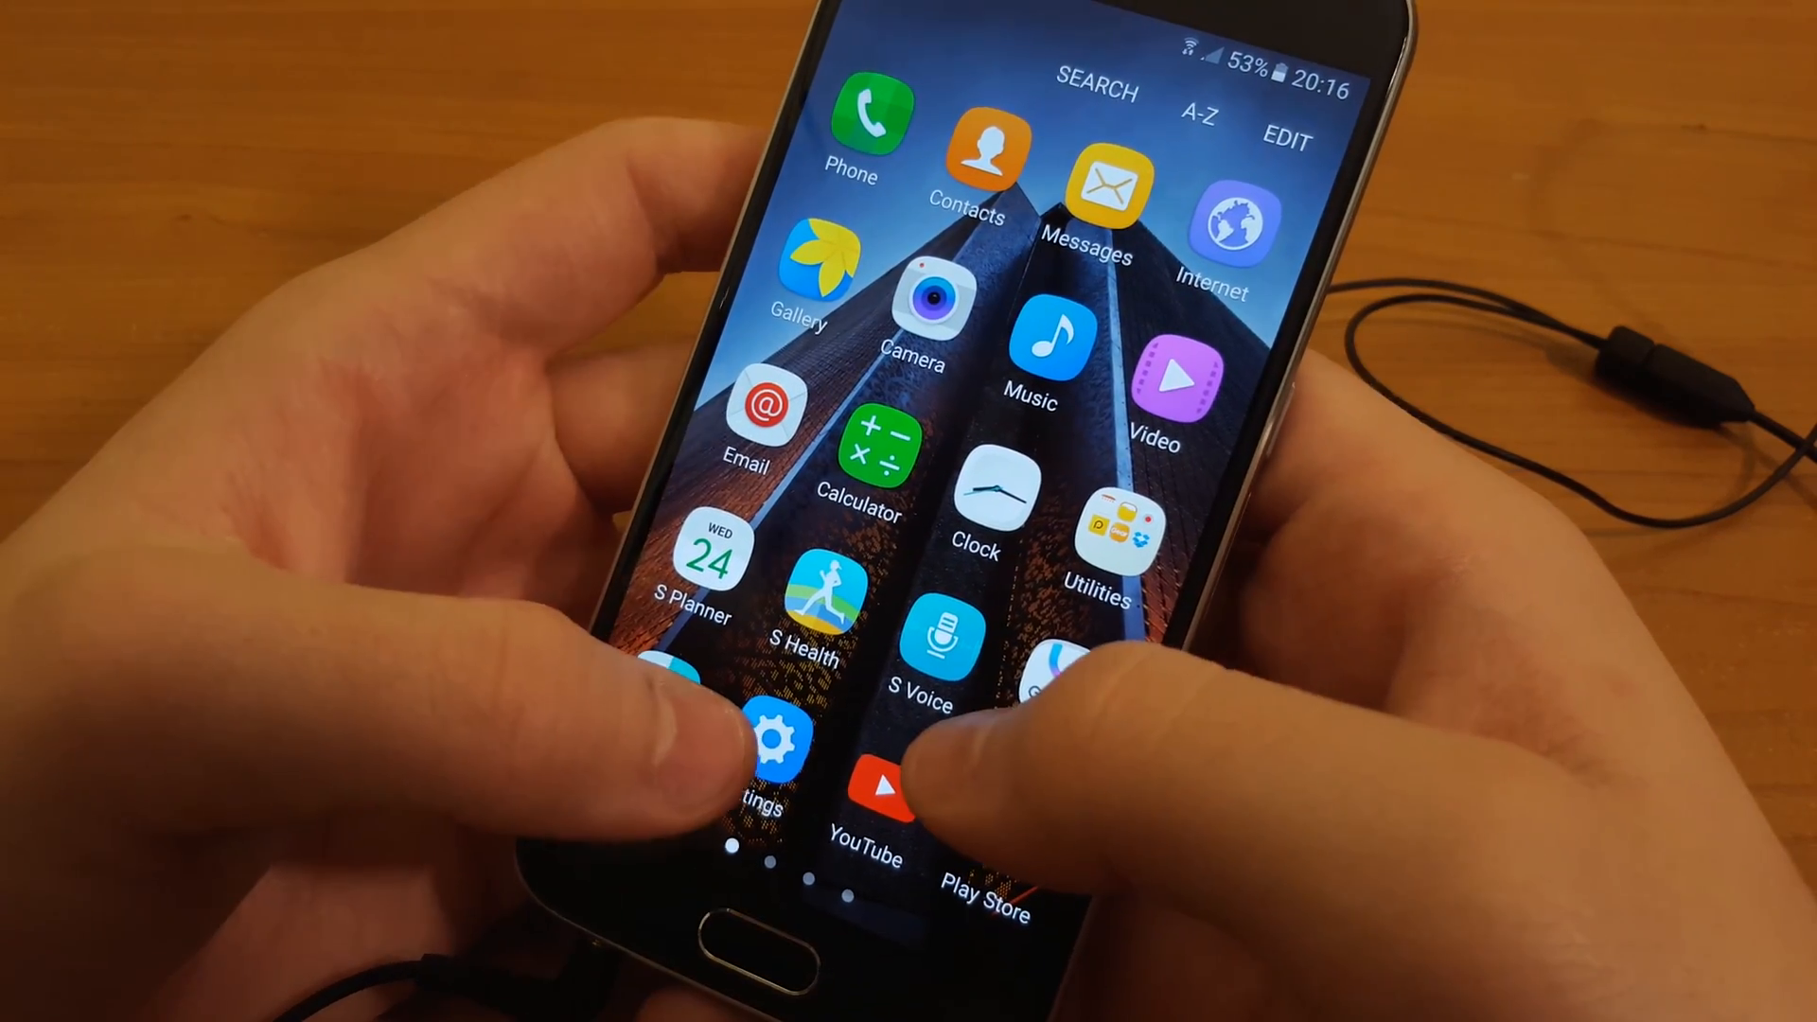
Reveal the Utilities folder's apps, including Voice Recorder and My Files
left_click(1096, 546)
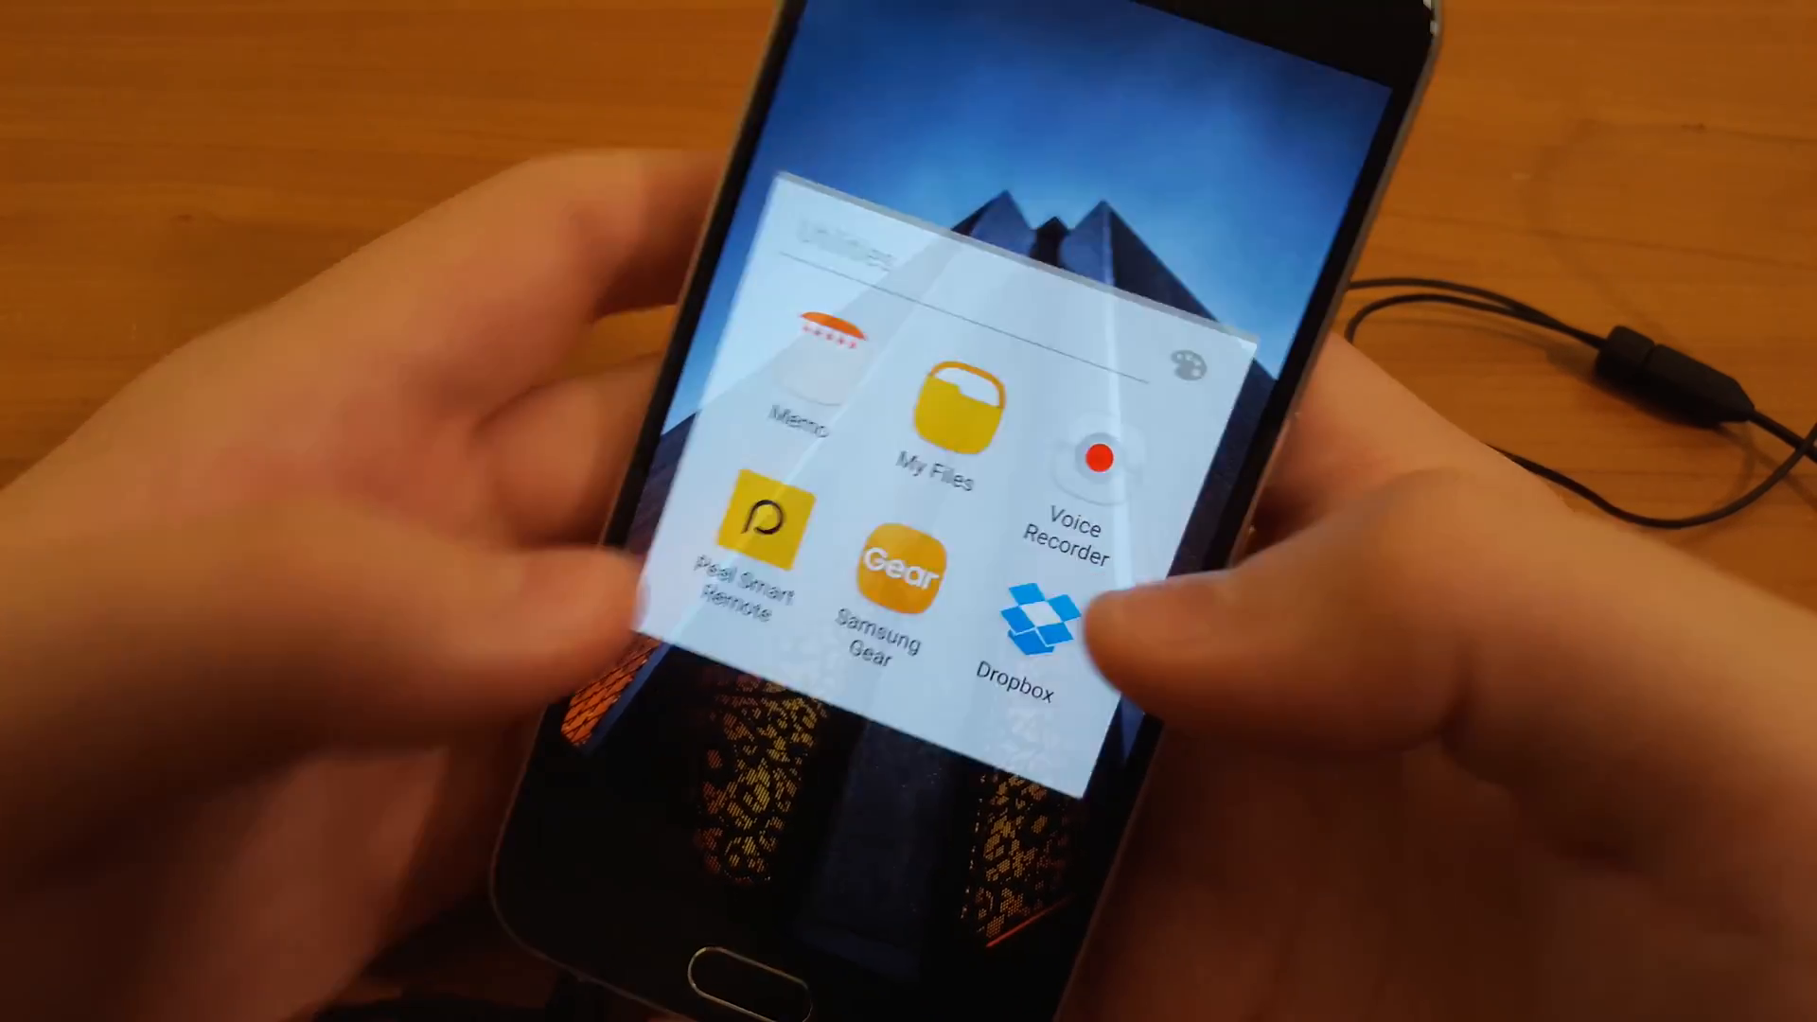